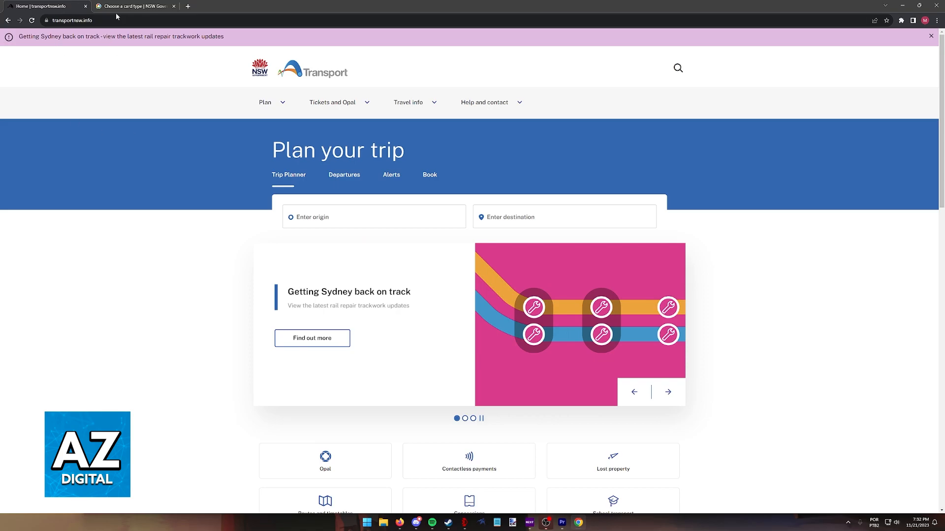
- Navigate via the Tickets and Opal menu to the Manage your Opal card page
scroll(down, 3)
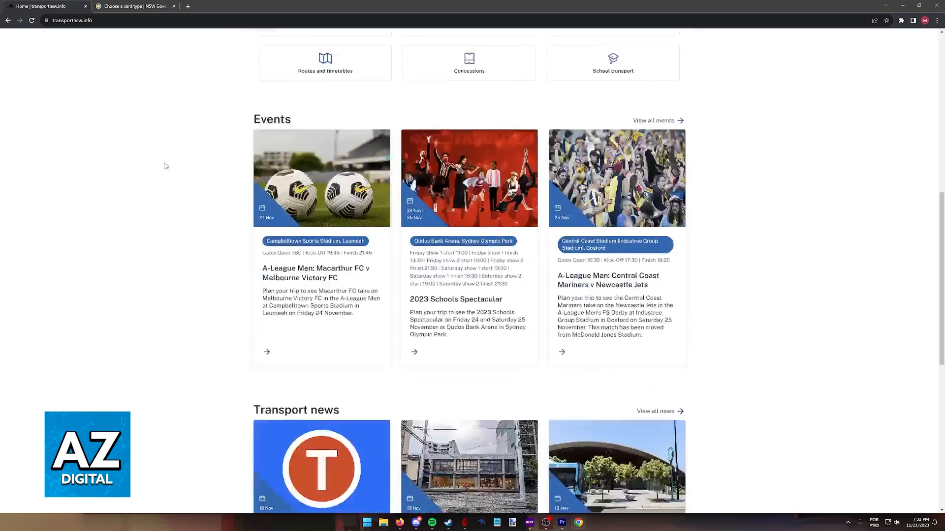
scroll(down, 3)
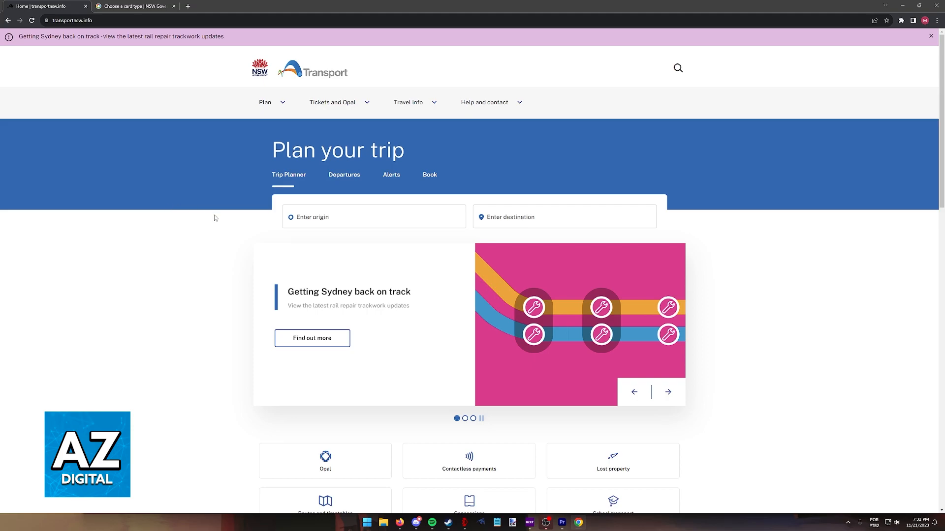
click(332, 101)
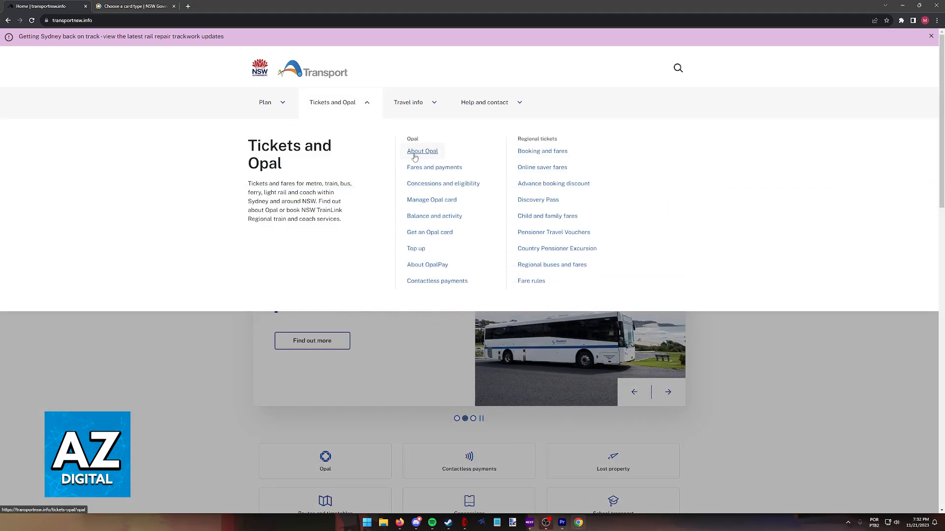
mouse_move(393, 200)
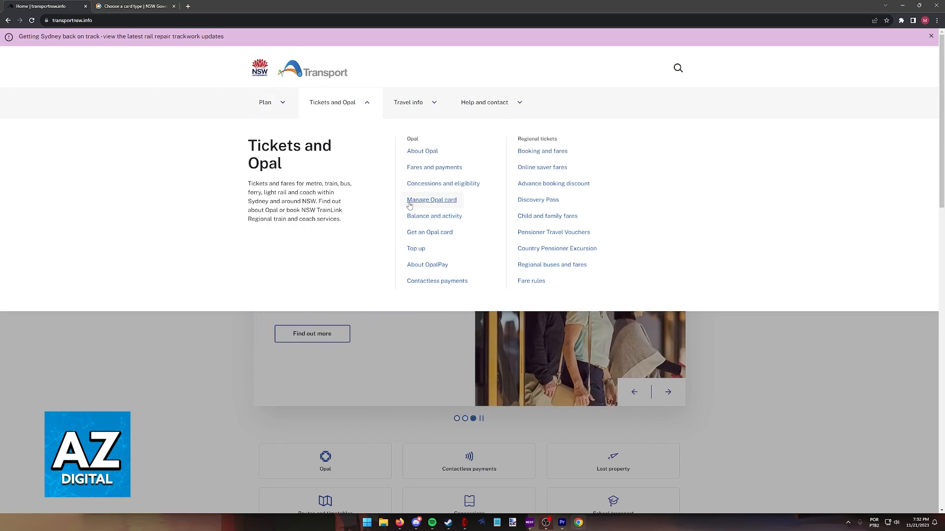
click(431, 200)
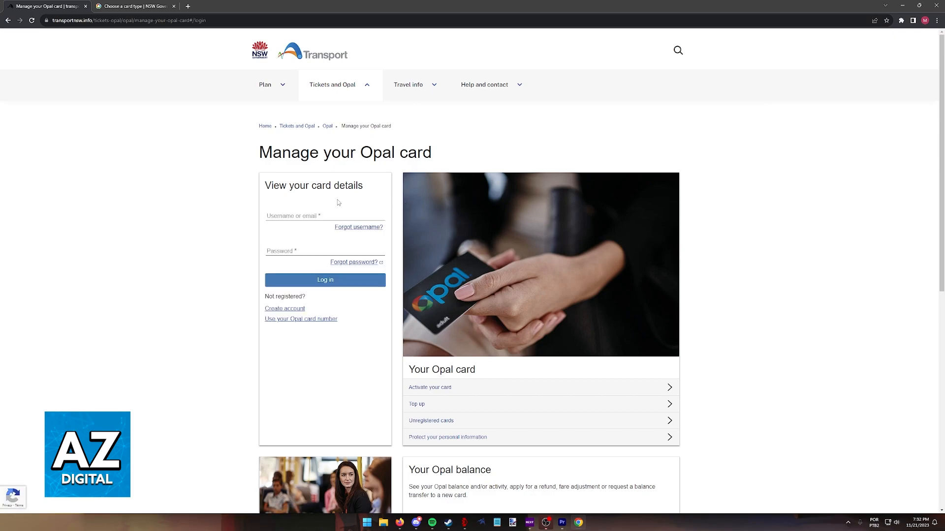
mouse_move(310, 239)
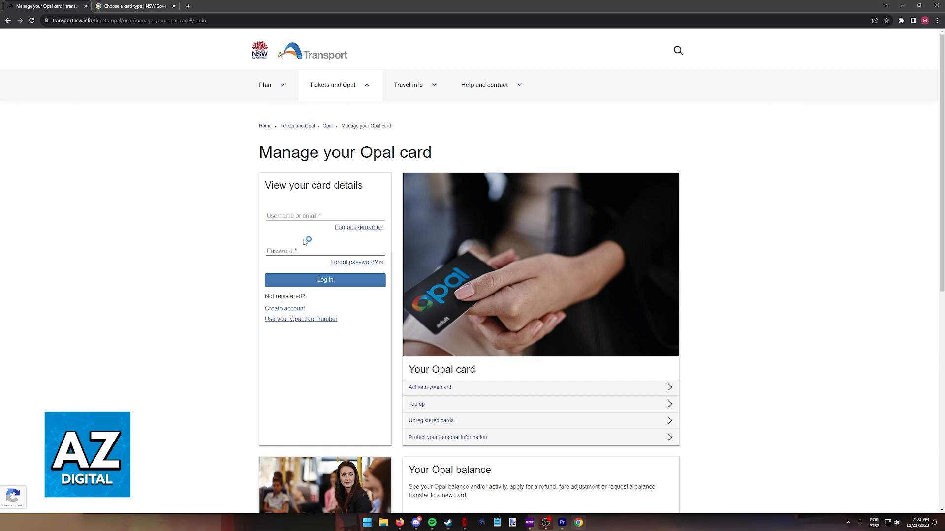
mouse_move(304, 242)
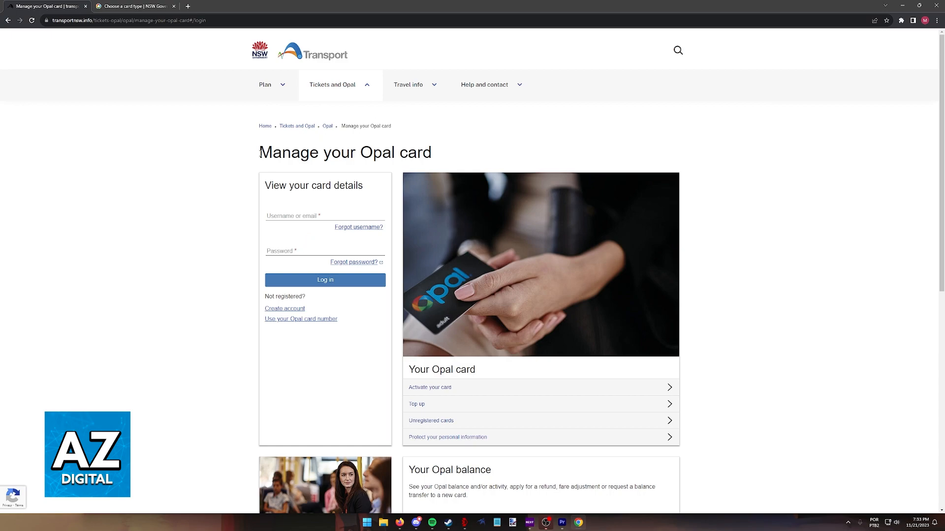
triple_click(345, 152)
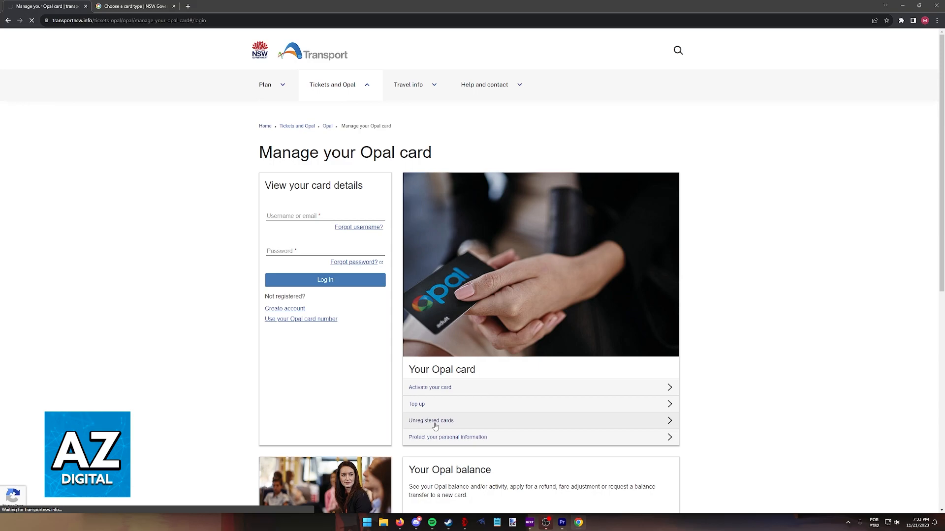
click(431, 420)
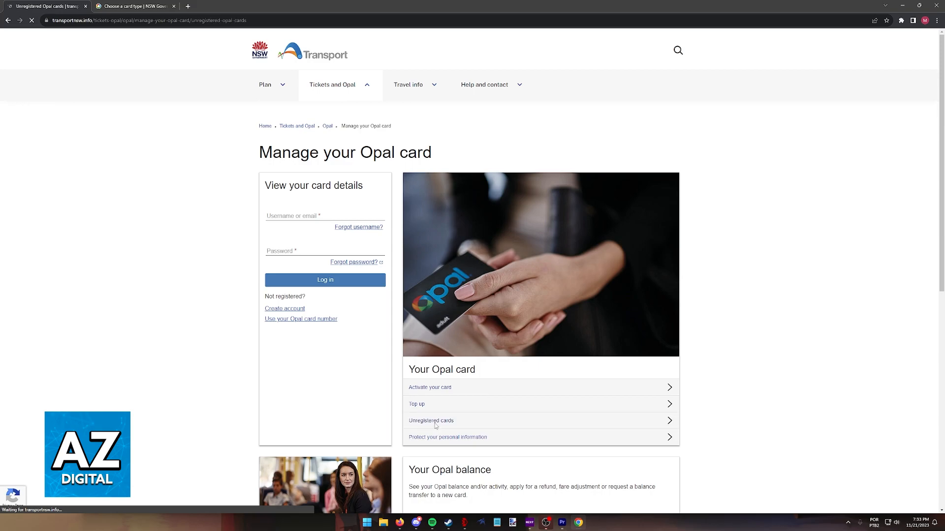
click(431, 420)
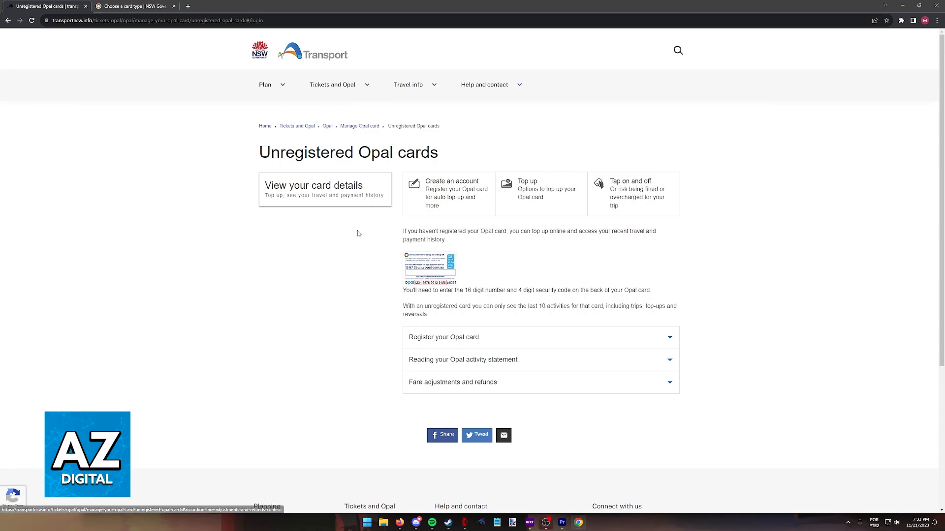
click(313, 186)
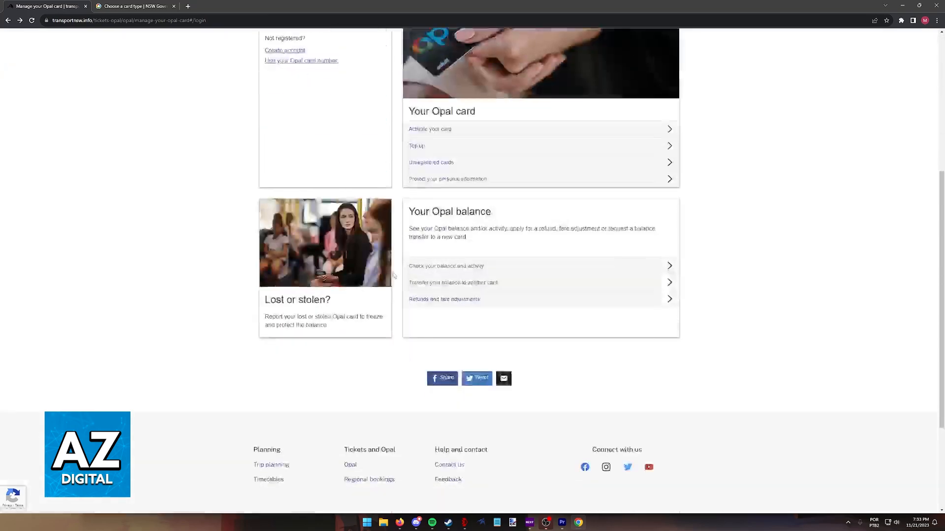
scroll(up, 3)
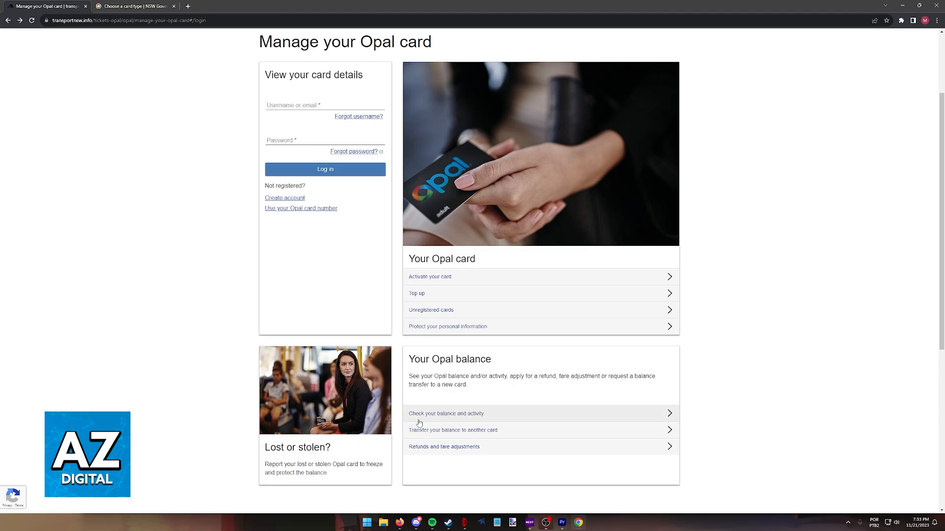
- Go to Check your balance and activity and focus the Password field of its login form
click(446, 413)
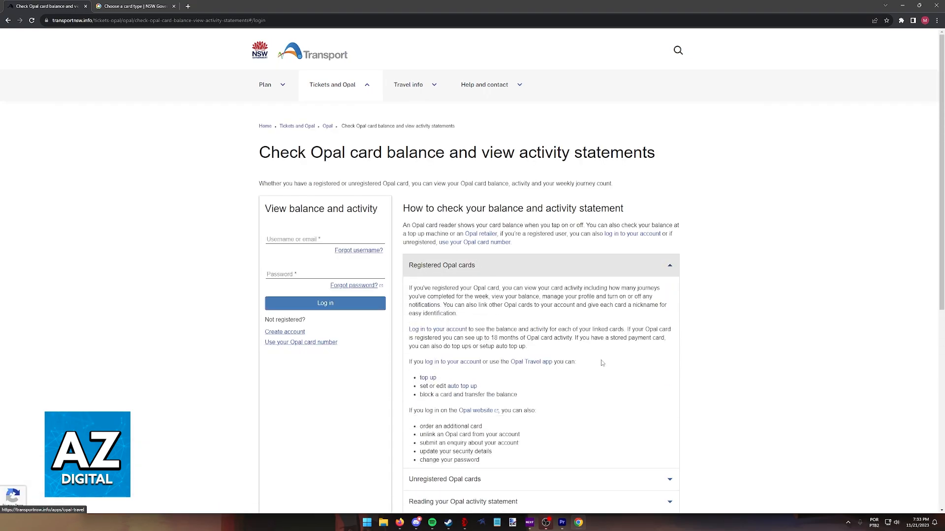
scroll(down, 3)
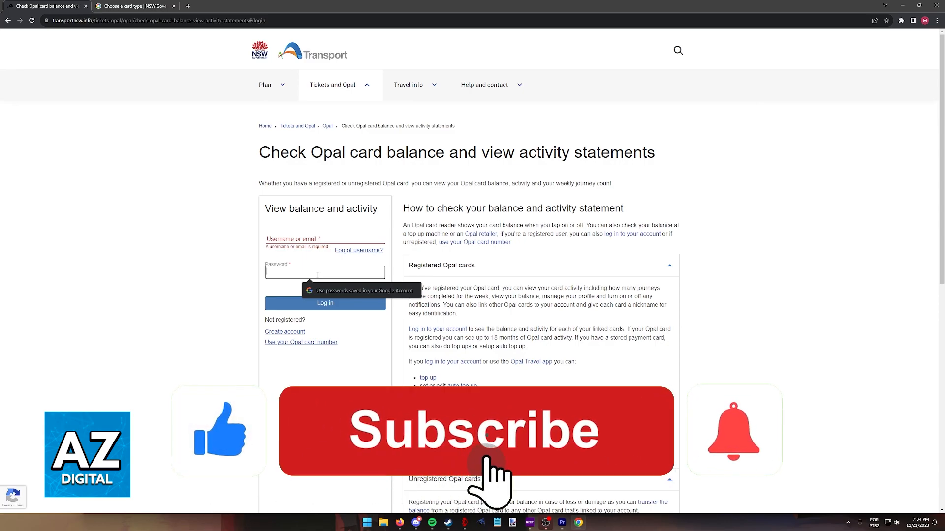
click(473, 430)
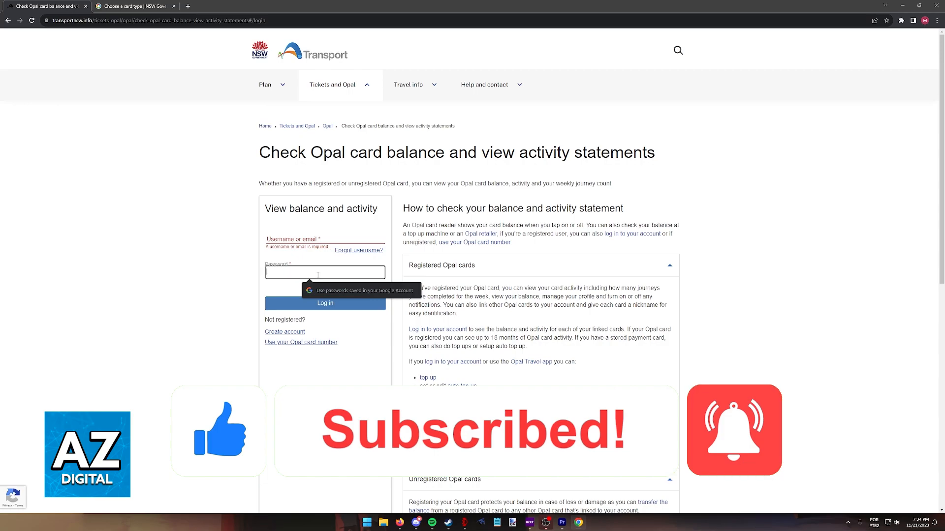